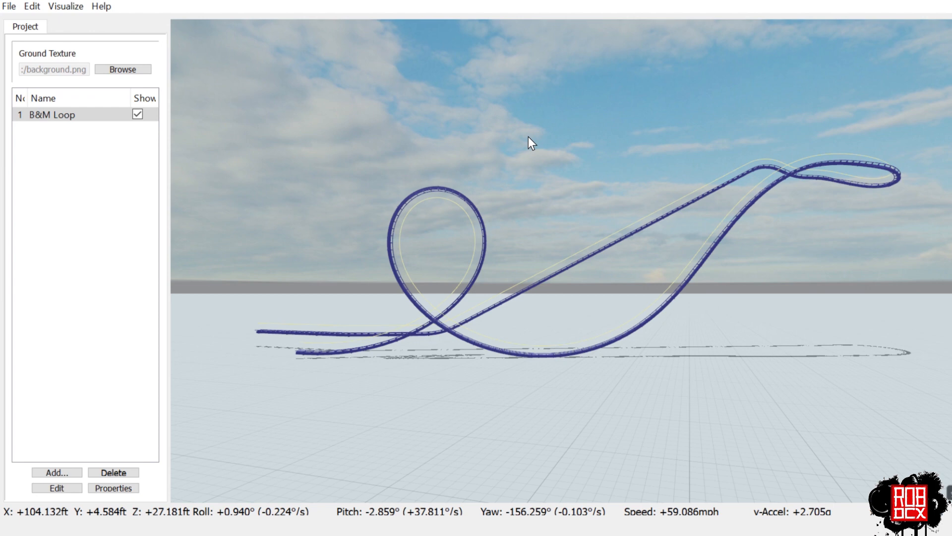
mouse_move(616, 289)
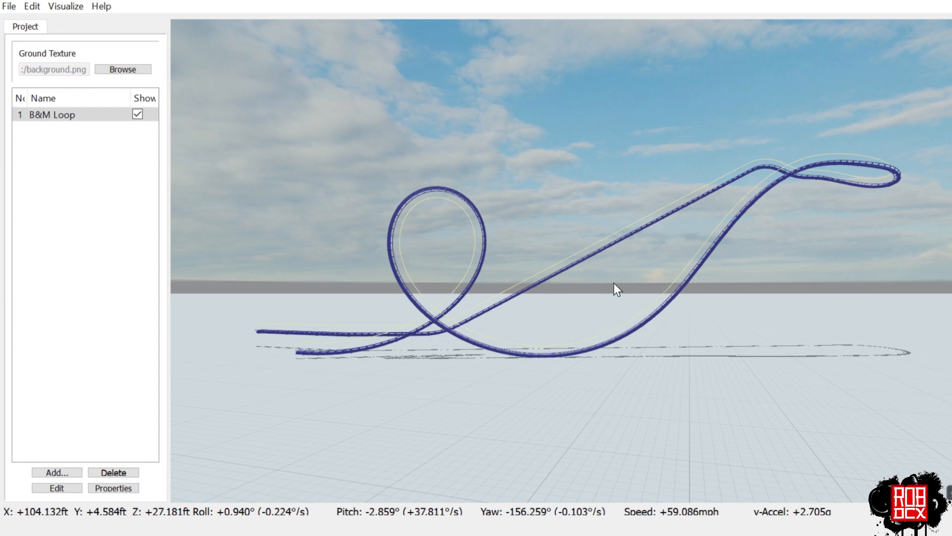
mouse_move(735, 368)
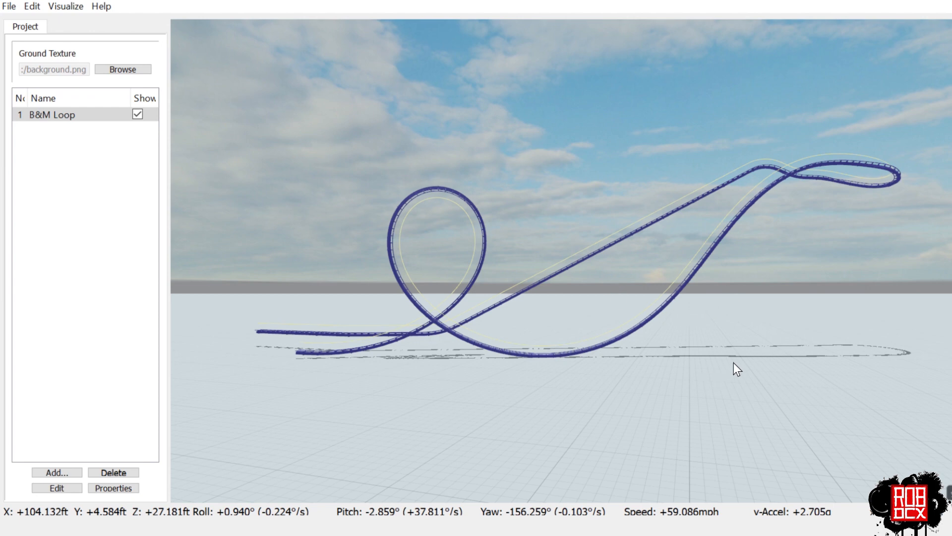
mouse_move(831, 186)
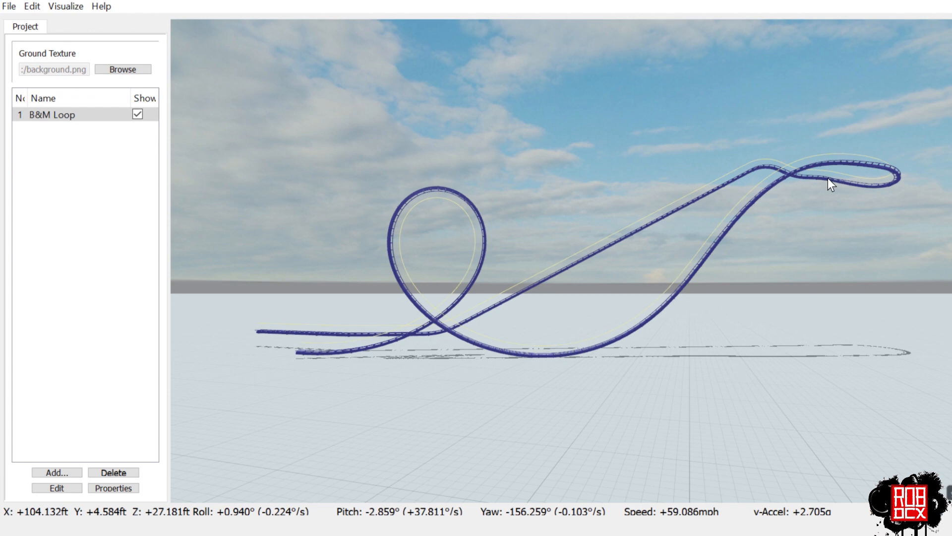
mouse_move(302, 369)
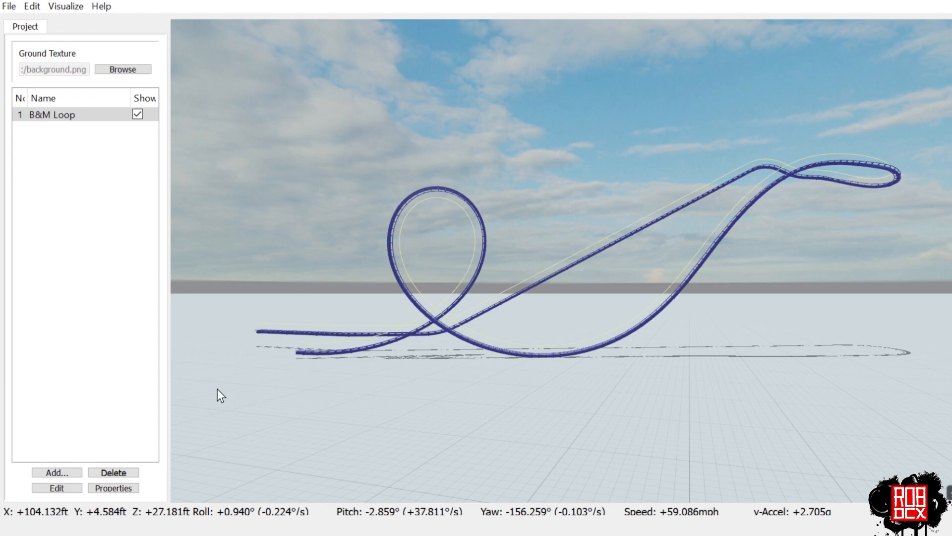
mouse_move(90, 465)
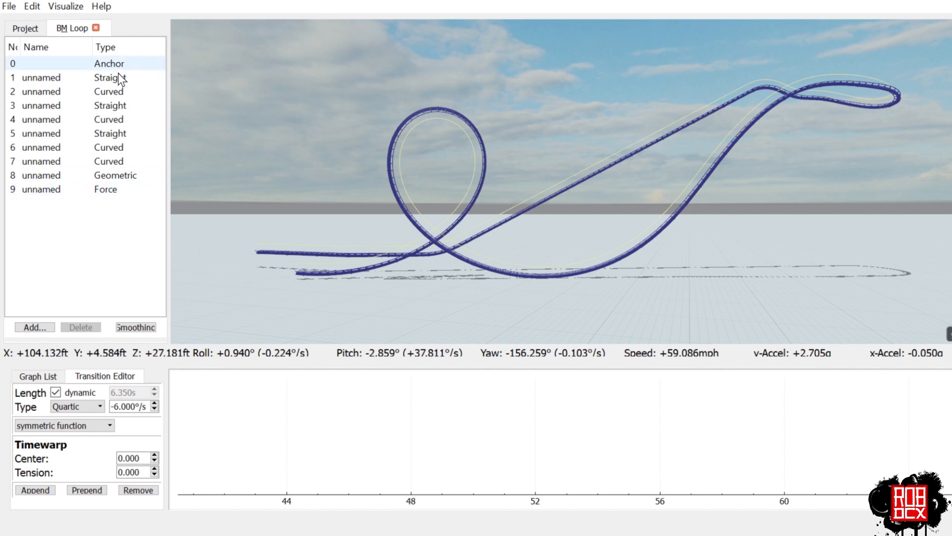
- Select section 9 (Force) after the drop to display its banking and force graphs
left_click(43, 189)
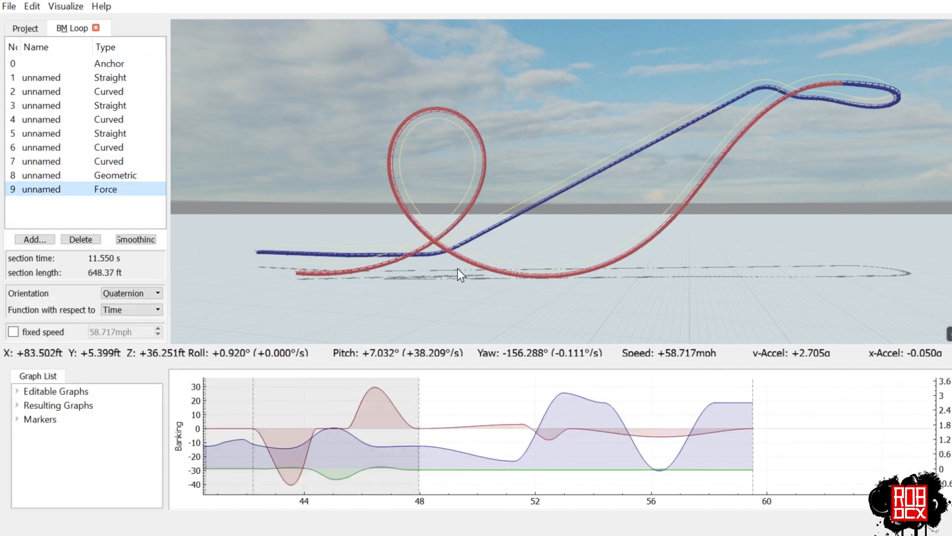
mouse_move(837, 83)
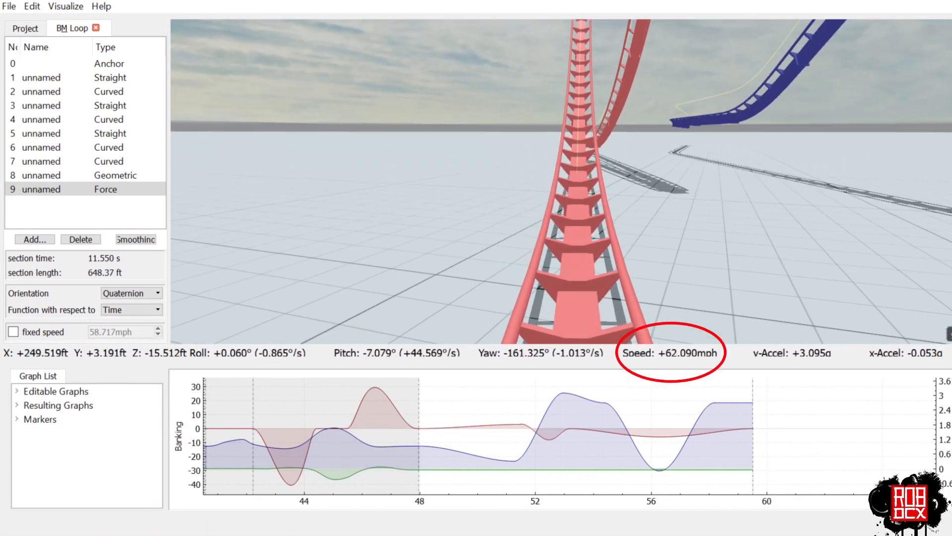
mouse_move(550, 372)
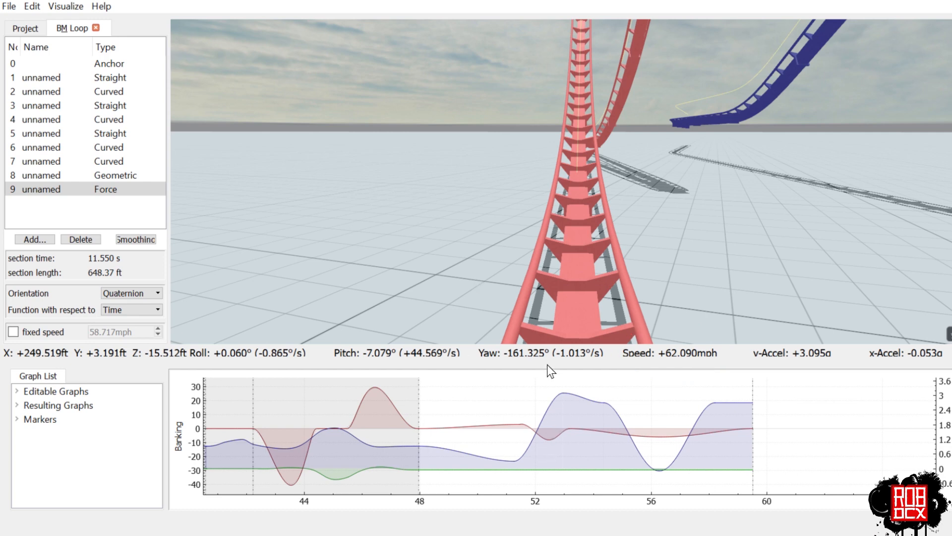
mouse_move(407, 291)
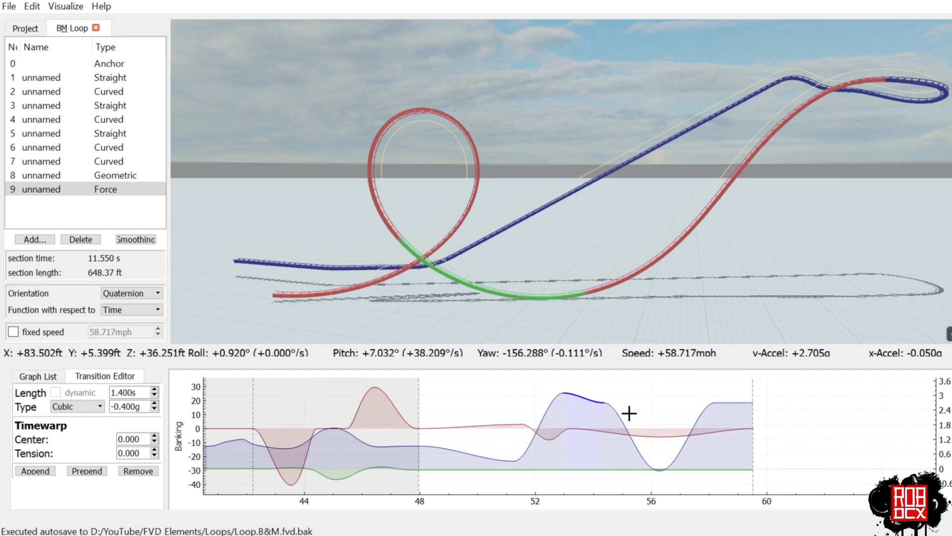
mouse_move(563, 297)
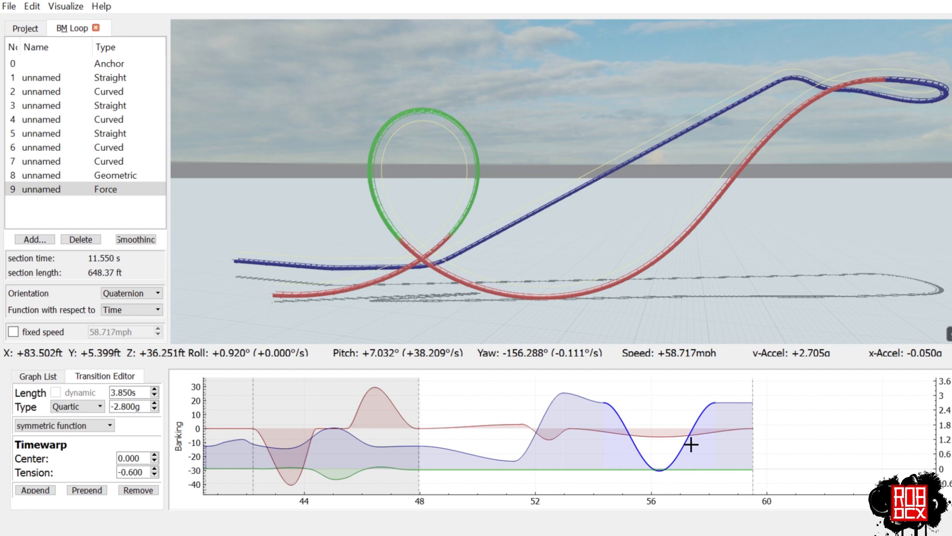
mouse_move(425, 255)
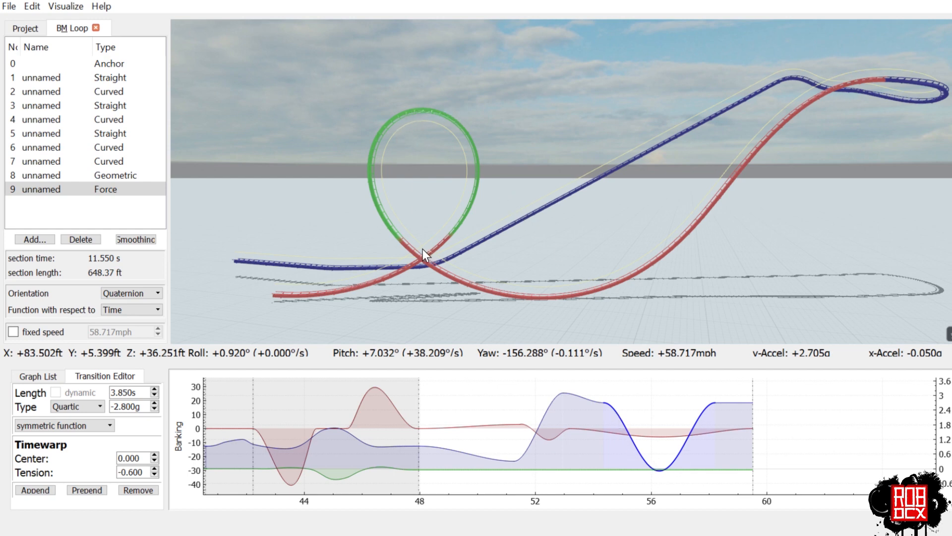
mouse_move(454, 237)
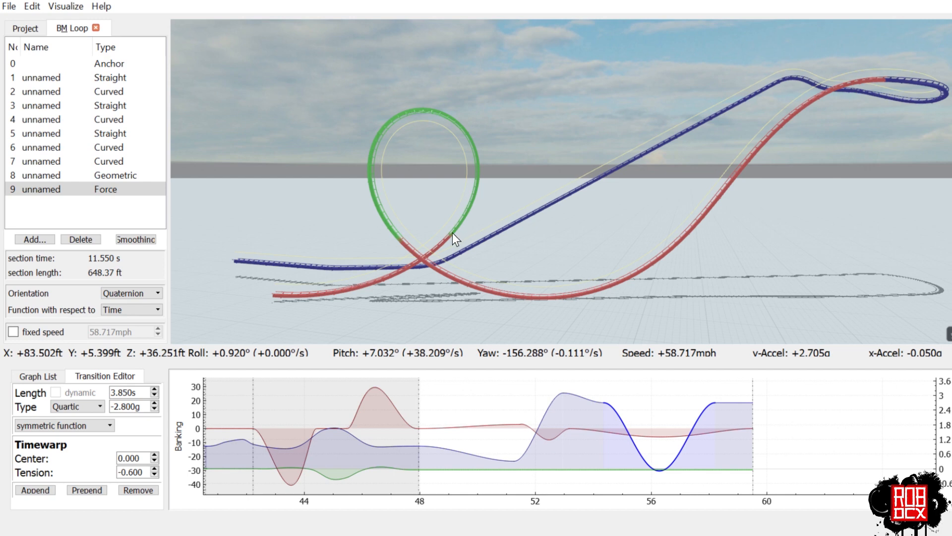
mouse_move(372, 216)
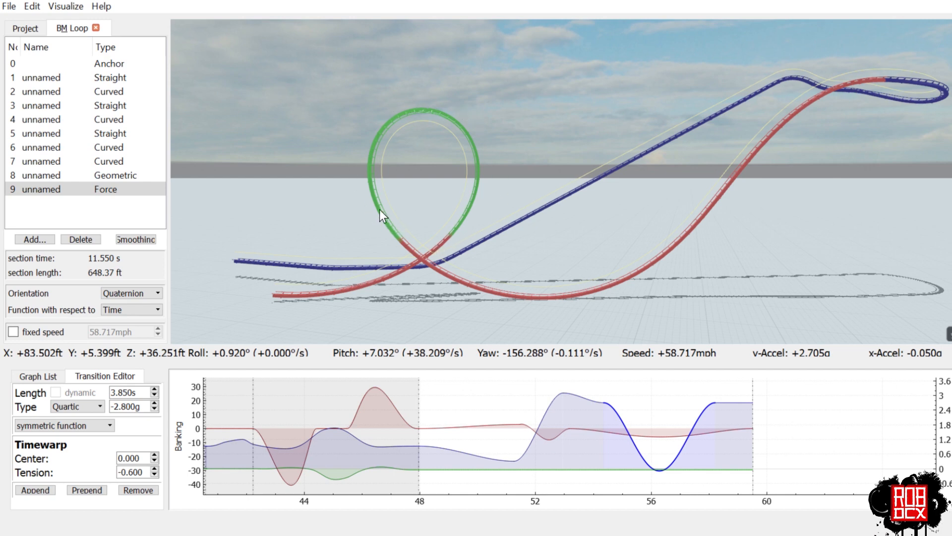
mouse_move(423, 217)
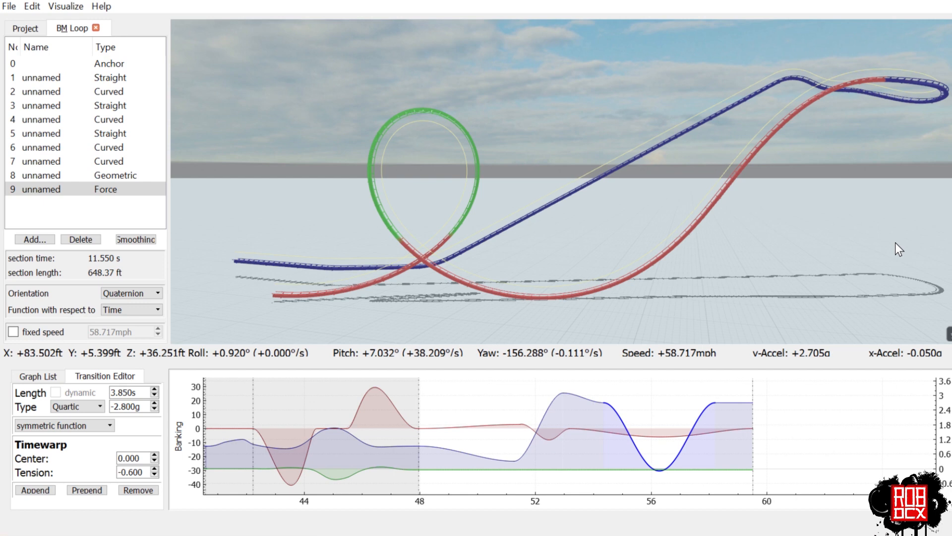
mouse_move(874, 259)
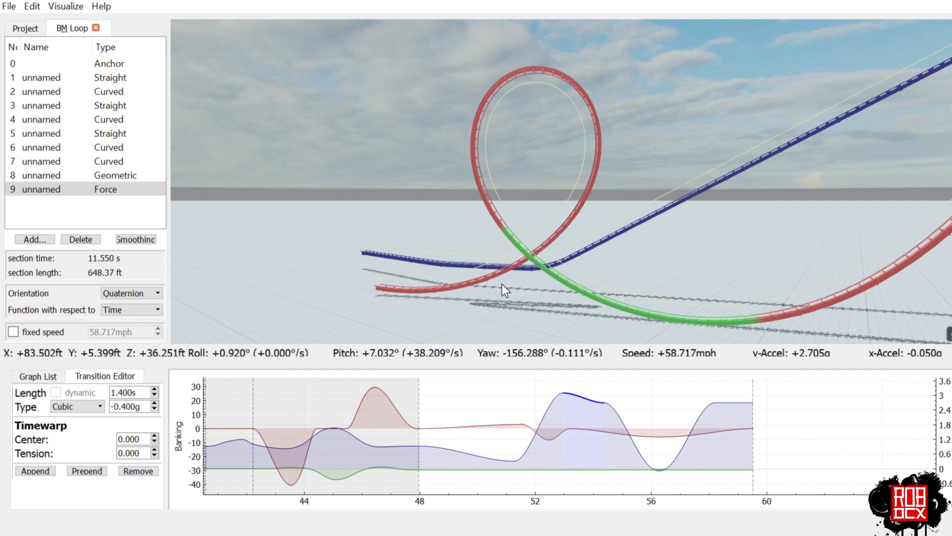
mouse_move(656, 467)
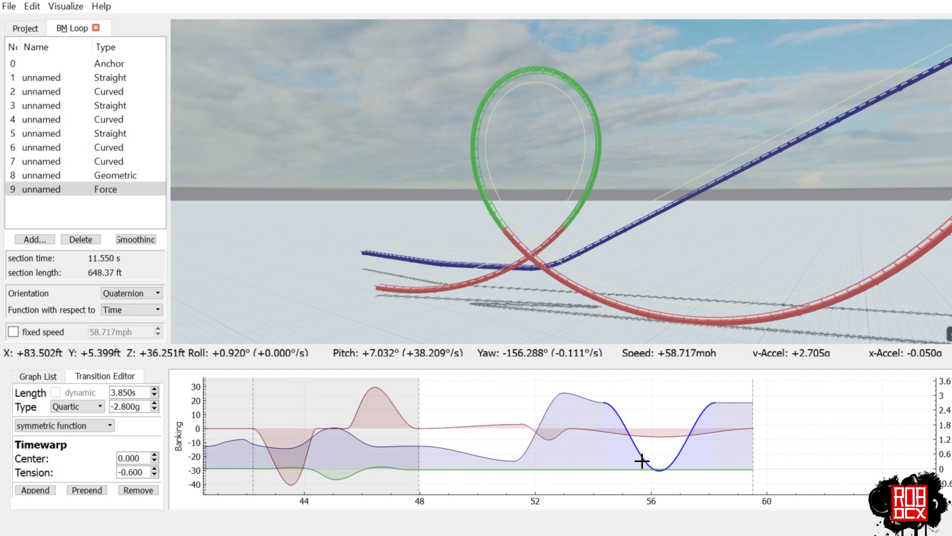
mouse_move(697, 438)
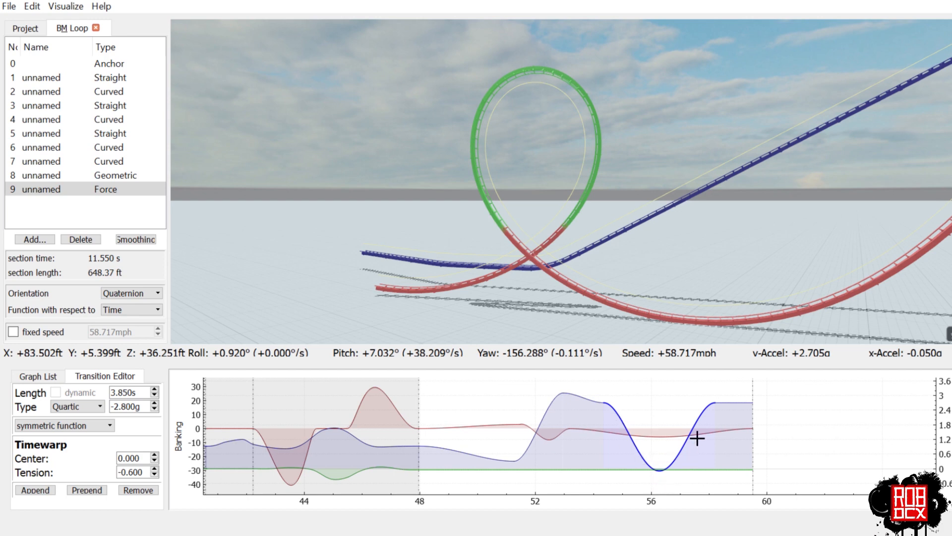
mouse_move(500, 390)
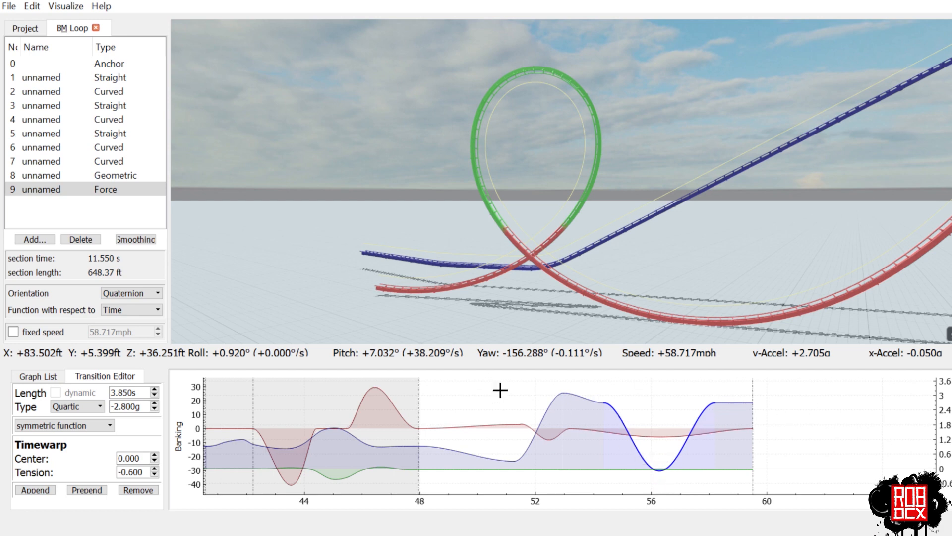
mouse_move(589, 307)
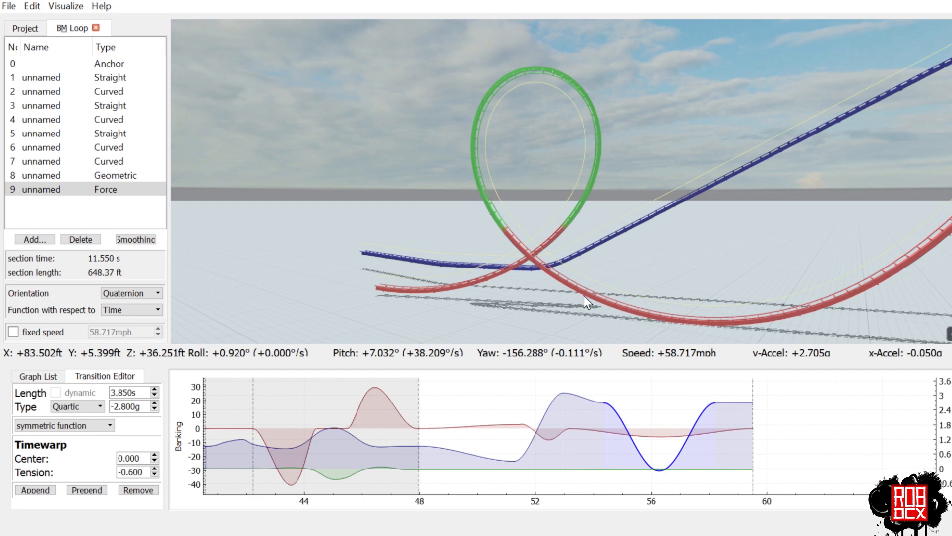
mouse_move(586, 274)
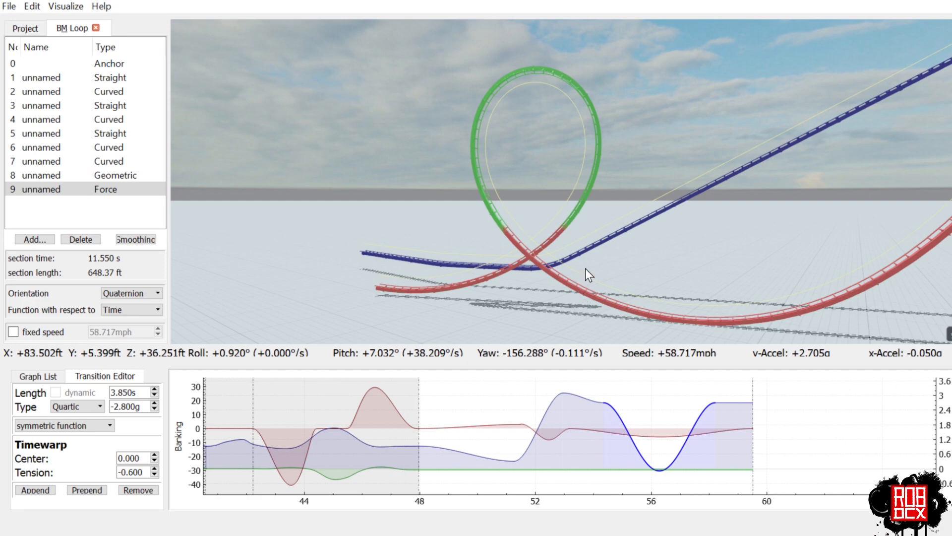
mouse_move(893, 58)
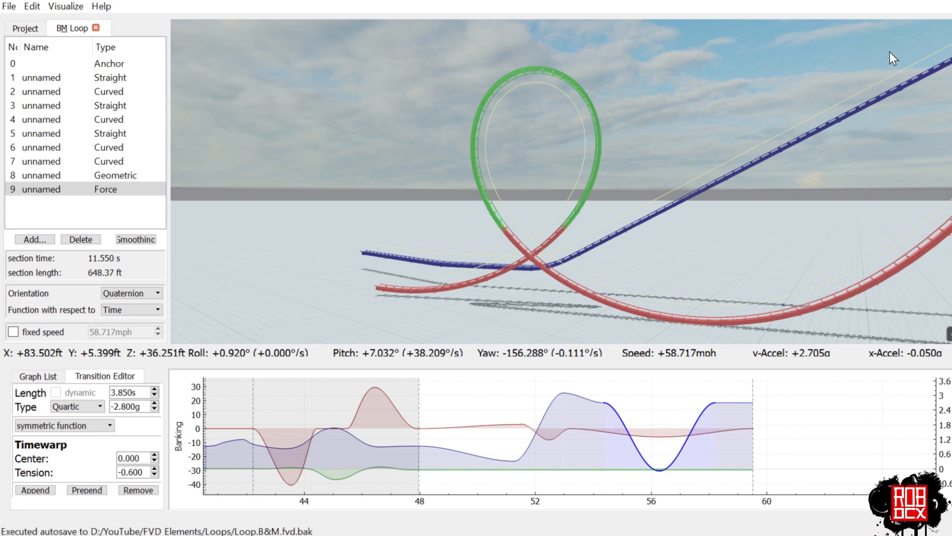